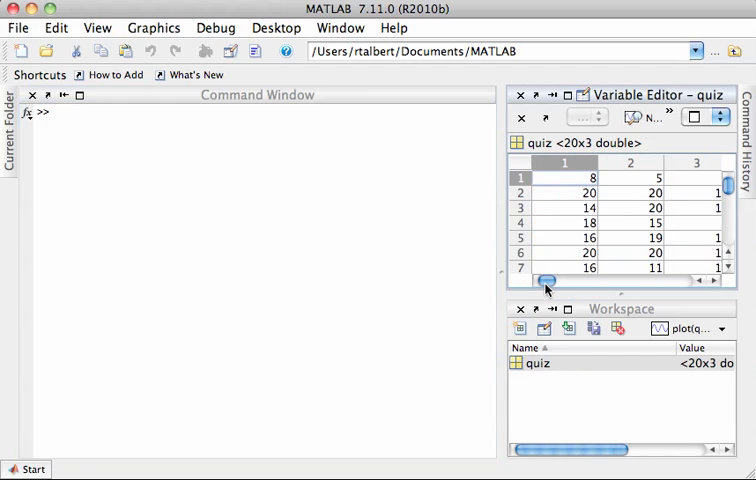
Assign the 20 first-column quiz scores to quiz1 with quiz1 = quiz(:,1).
scroll("down", 3)
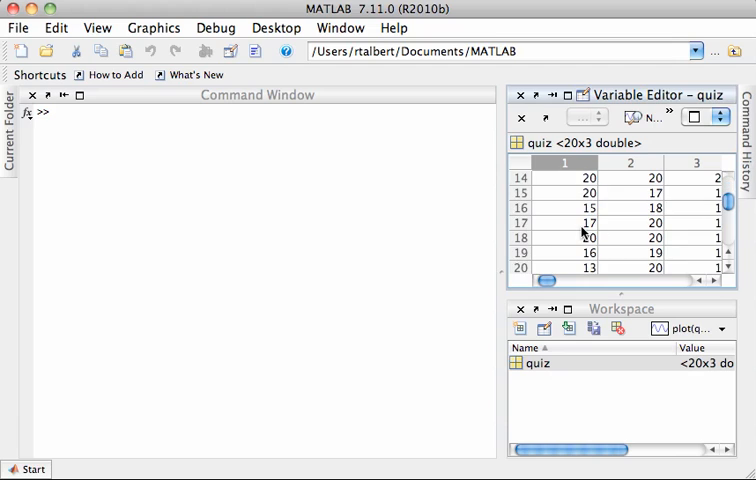
scroll("up", 3)
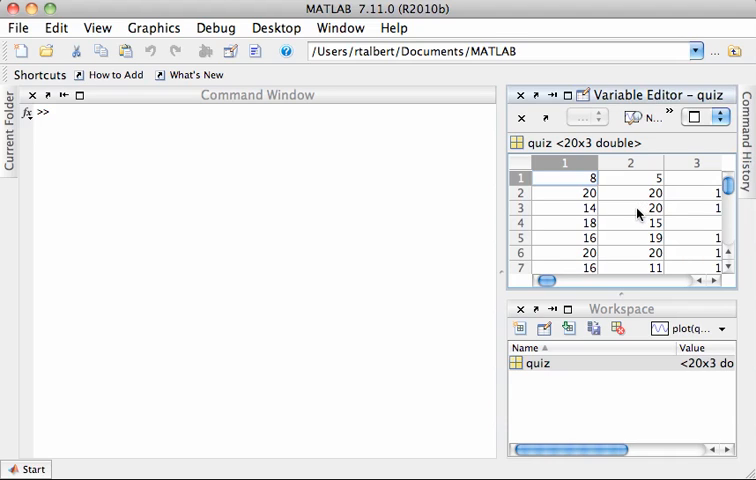
mouse_move(636, 208)
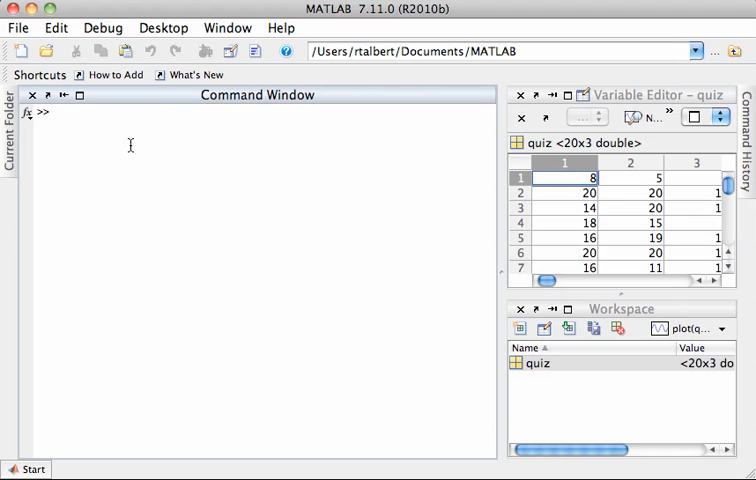
type("quiz1 =")
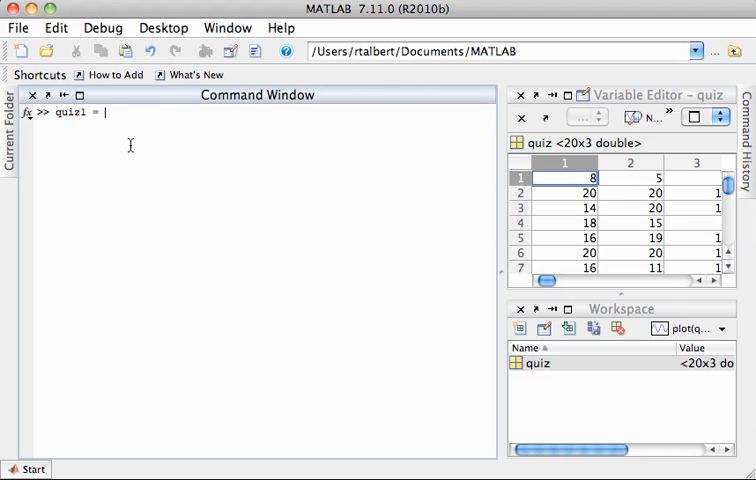
type("quiz(:,1")
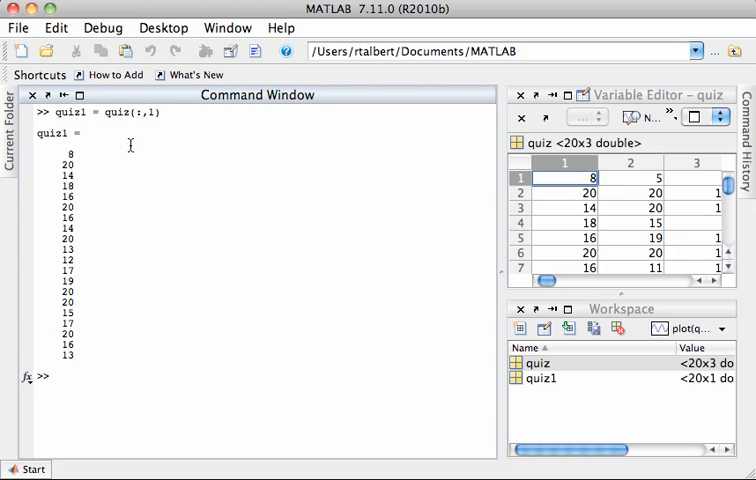
Run mean, median and mode on quiz1, returning 16.4000, 16.5000 and 20.
type("mean")
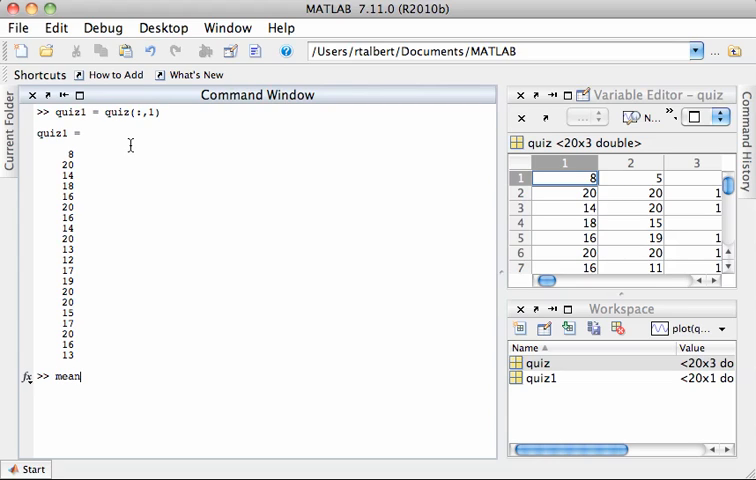
type("(quiz1")
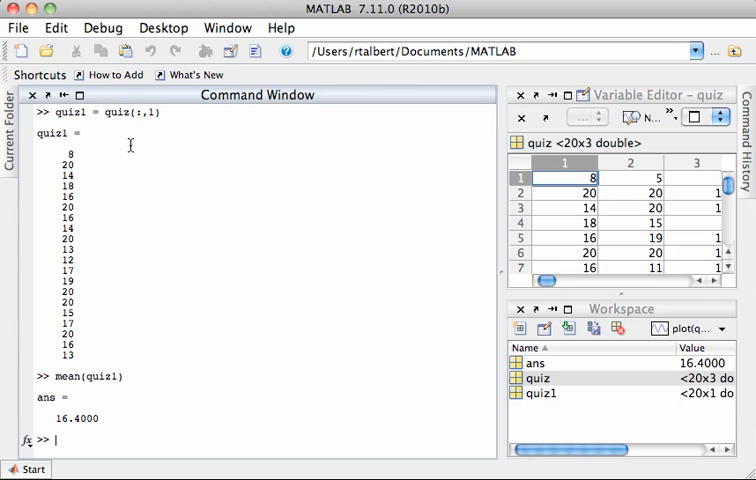
type("median")
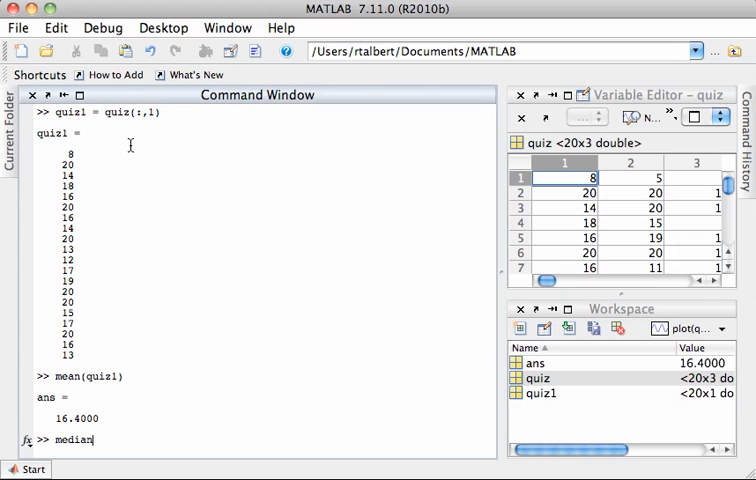
type("(quiz1)")
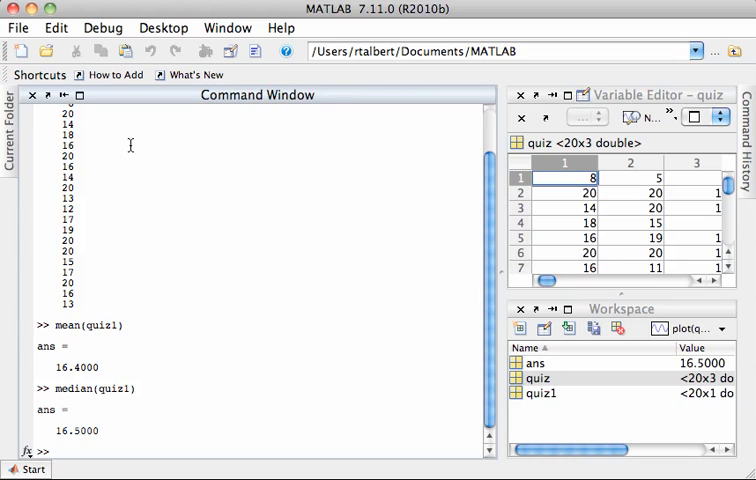
type("mo")
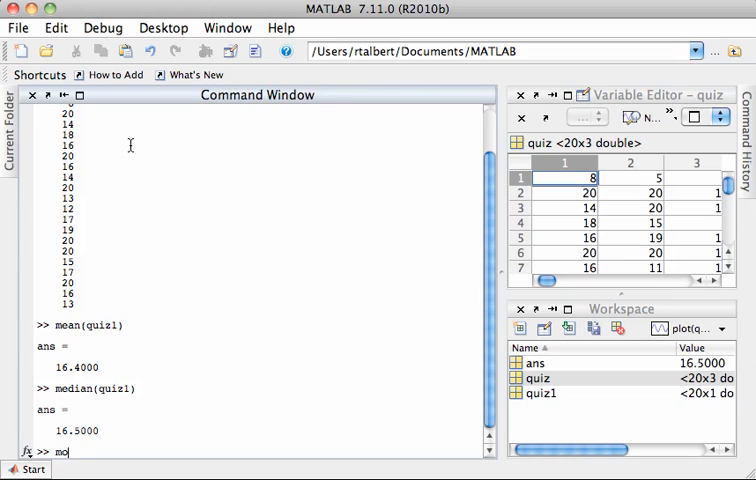
type("de(quiz1)")
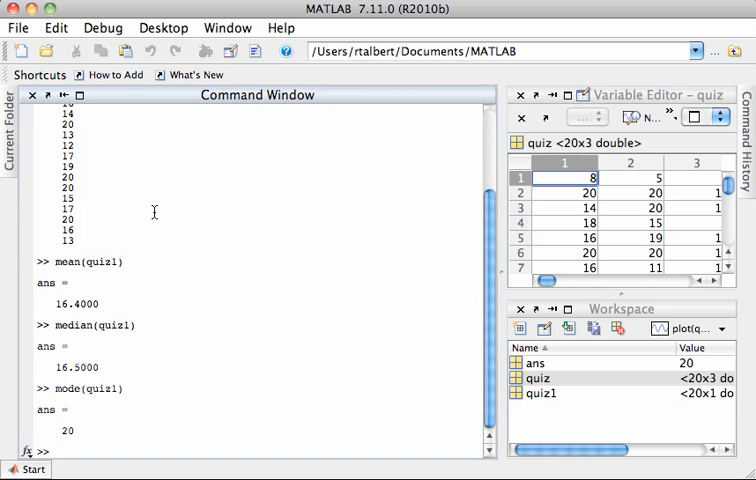
Run max, min and std on quiz1, returning 20, 8 and 3.3623.
type("max(quiz1")
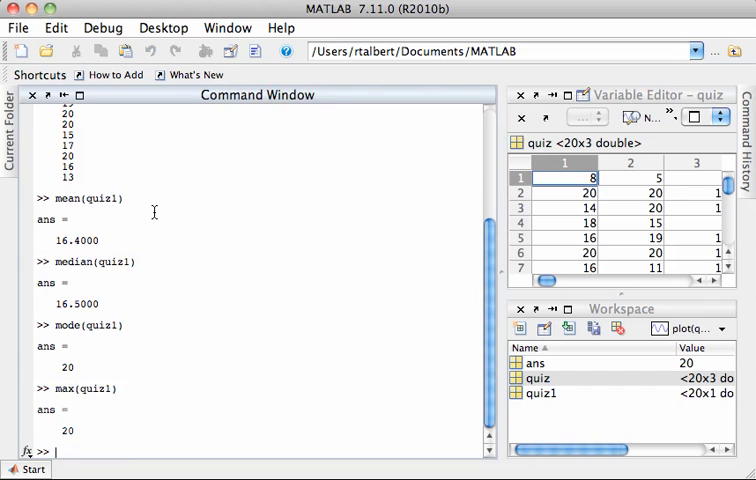
type("min(quiz1")
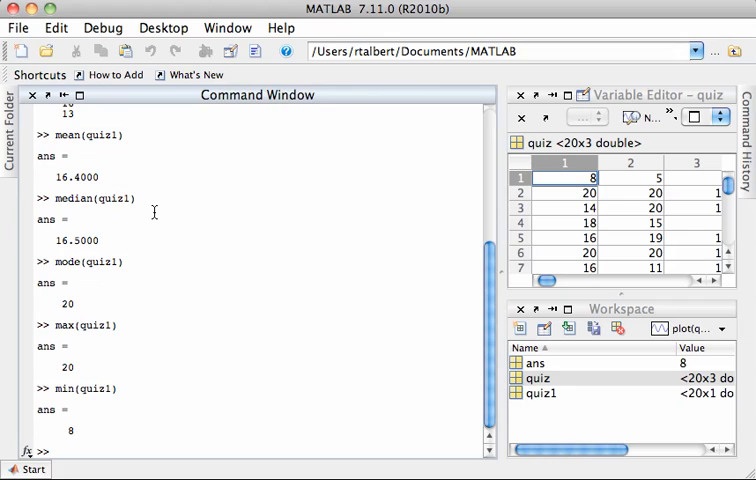
type("std")
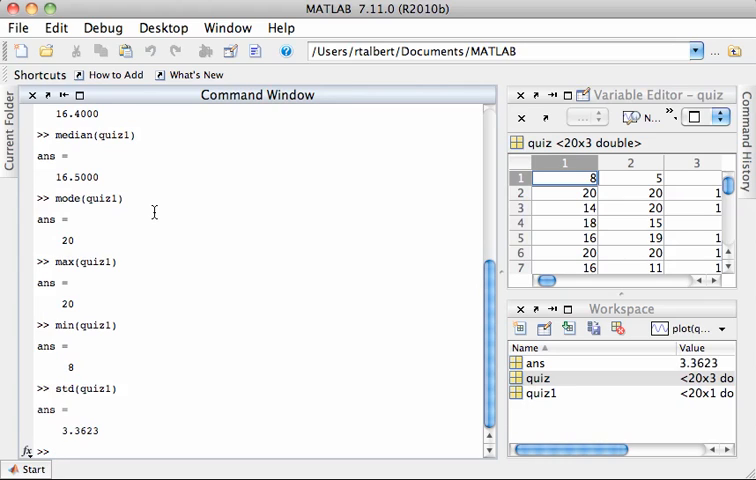
mouse_move(137, 265)
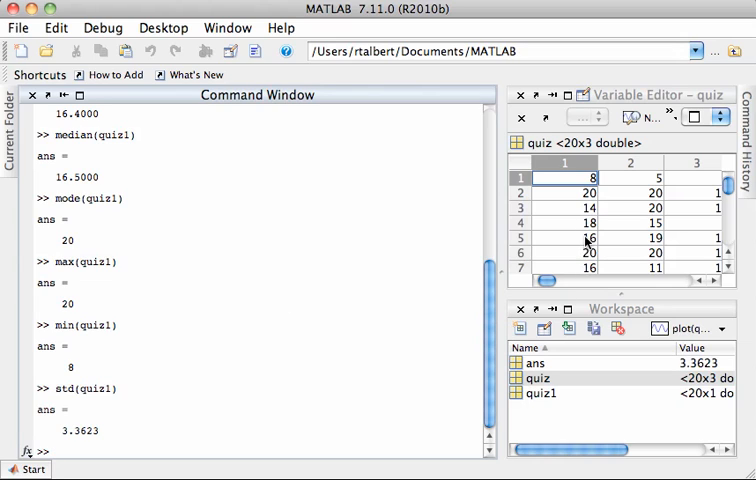
mouse_move(664, 290)
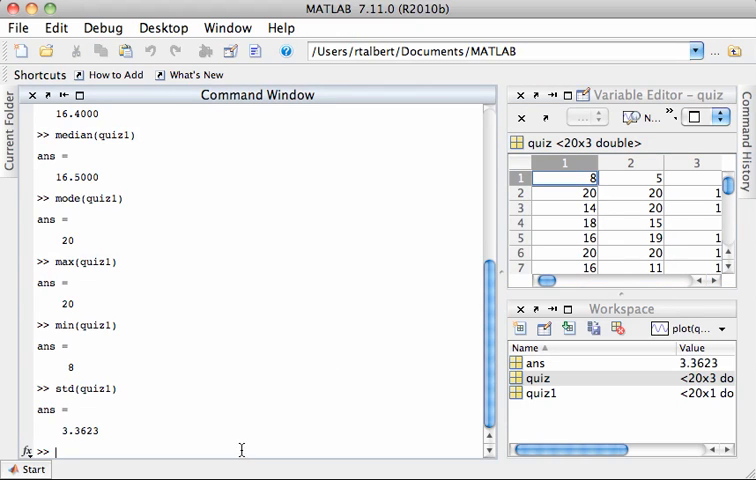
Save row one of quiz [8 5 6] as student1 and compute its mean, 6.3333.
type("studei")
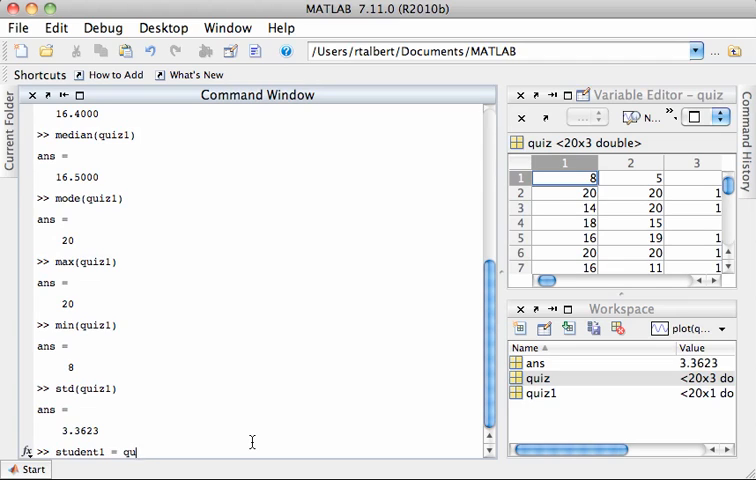
type("iz(")
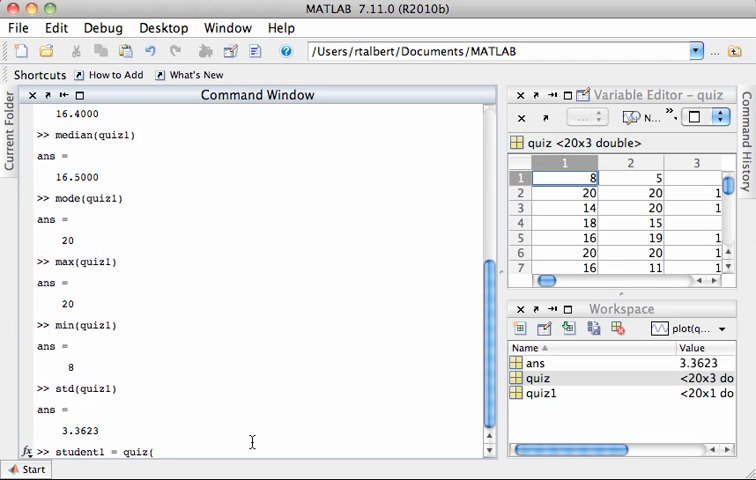
key("Return")
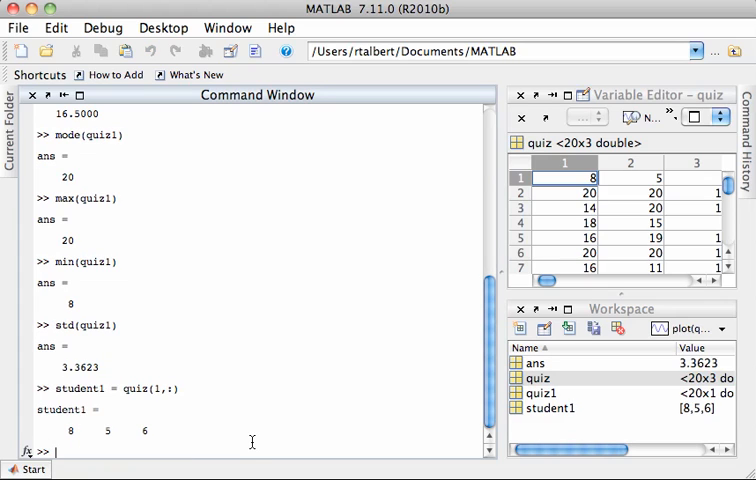
type("mean(student1")
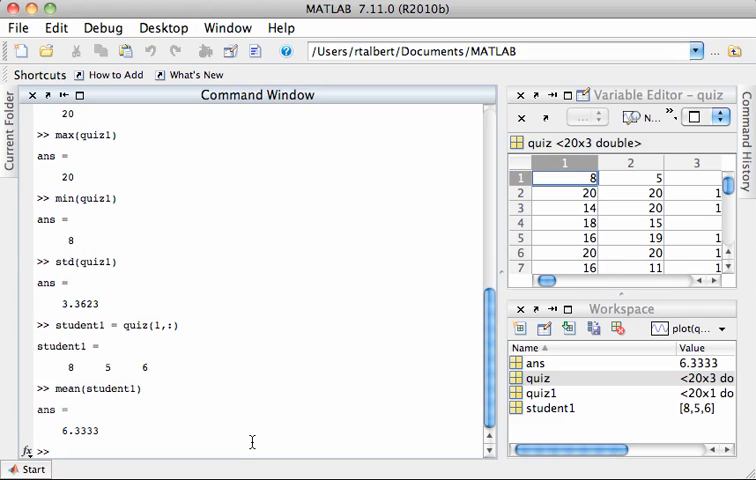
Compute mean(quiz) giving 16.4, 17.1, 13.5, then mean(mean(quiz)) giving 15.6667.
type("m")
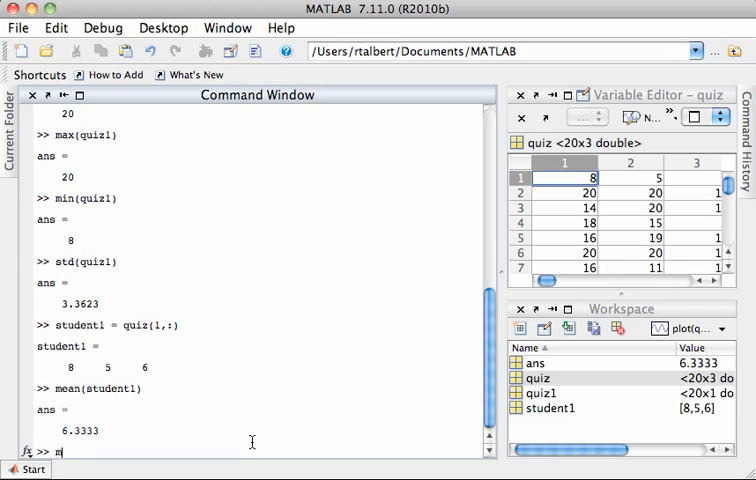
type("ean(quiz")
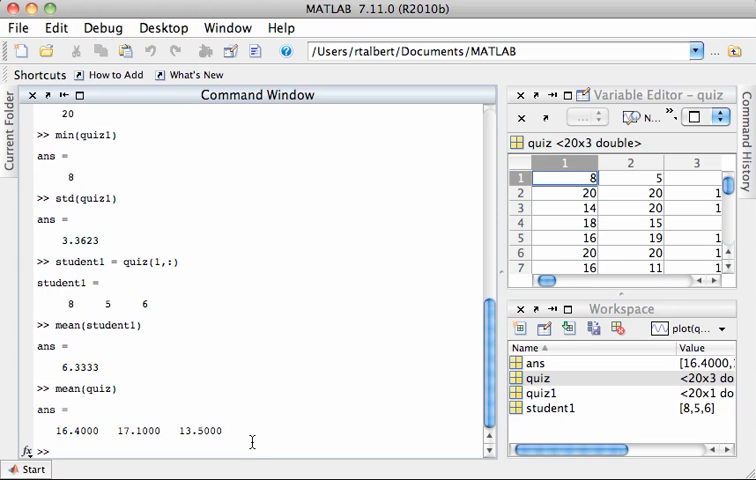
type("mean(mean(quiz")
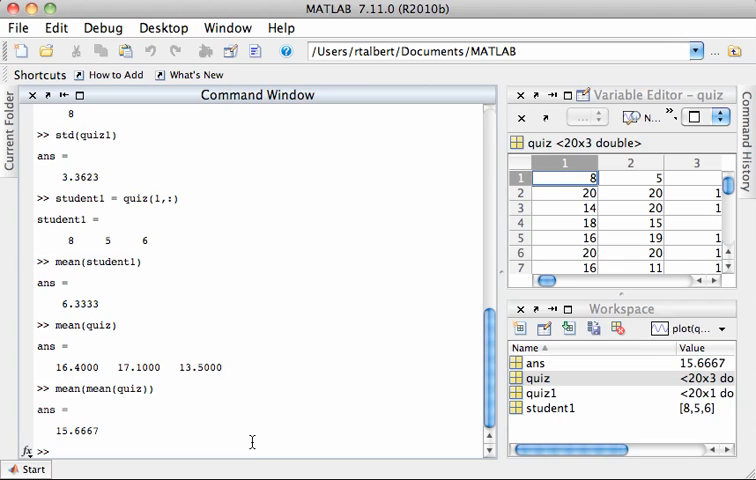
type("mean")
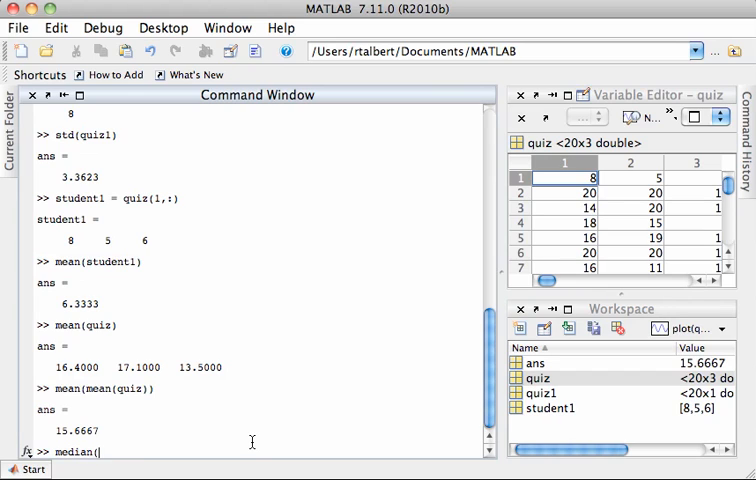
type("quiz)")
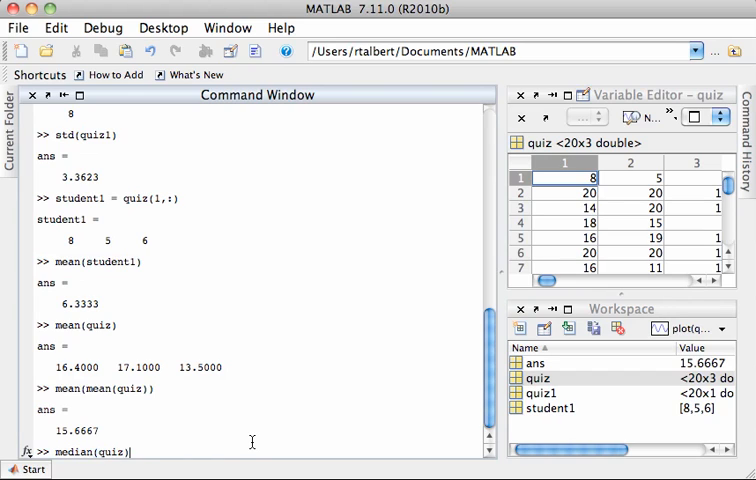